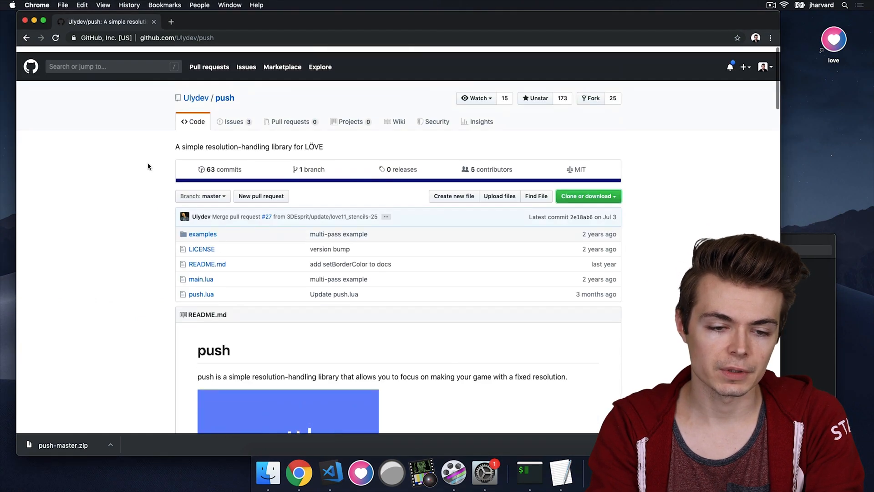
Scroll down through the Ulydev/push README on GitHub
{"action": "scroll", "scroll_direction": "down", "scroll_amount": 3}
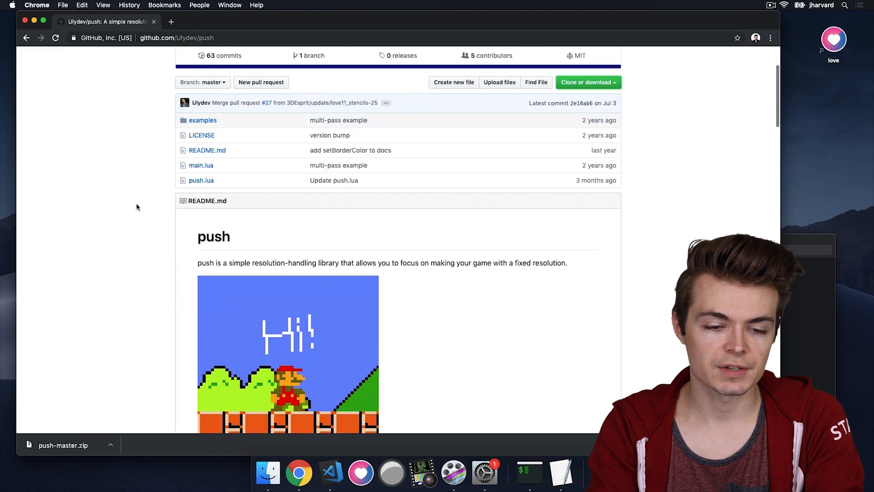
{"action": "scroll", "scroll_direction": "down", "scroll_amount": 3}
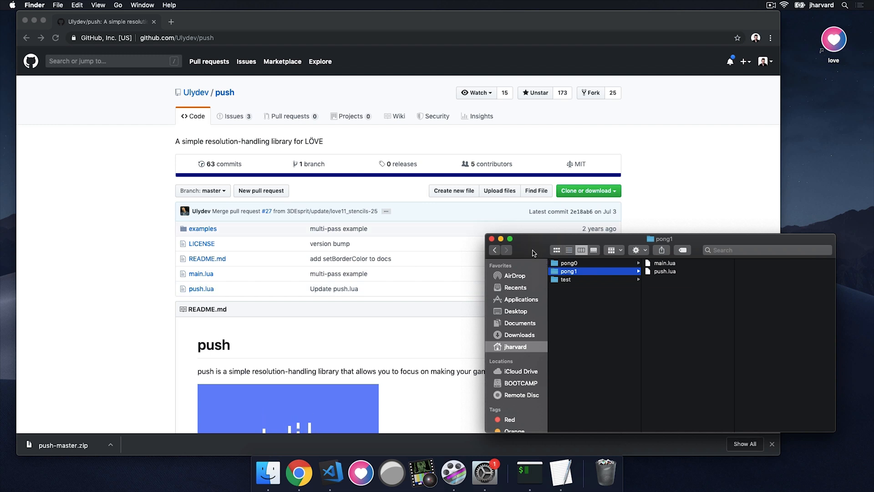
{"action": "left_click", "coordinate": [664, 271]}
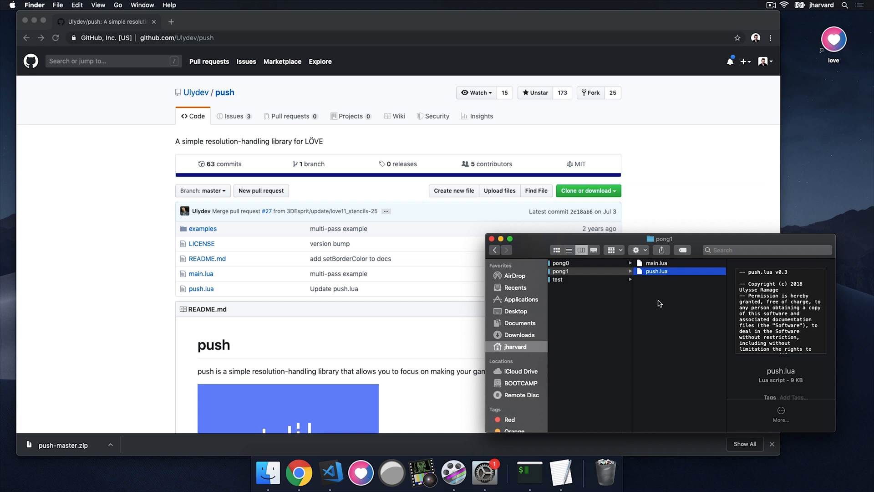
{"action": "left_click", "coordinate": [568, 271]}
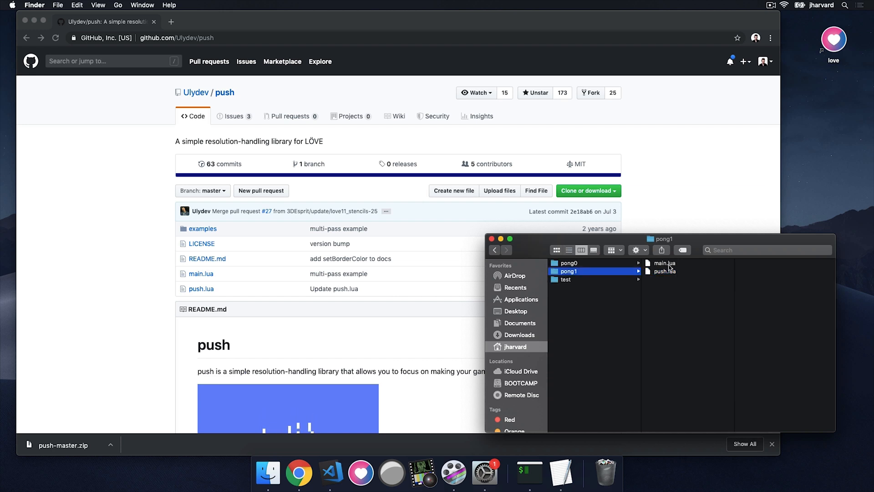
{"action": "mouse_move", "coordinate": [669, 267]}
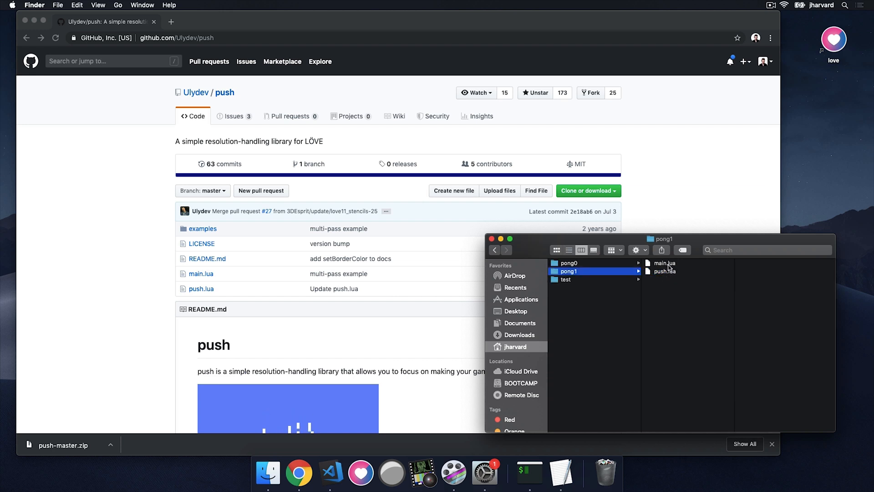
{"action": "mouse_move", "coordinate": [565, 280]}
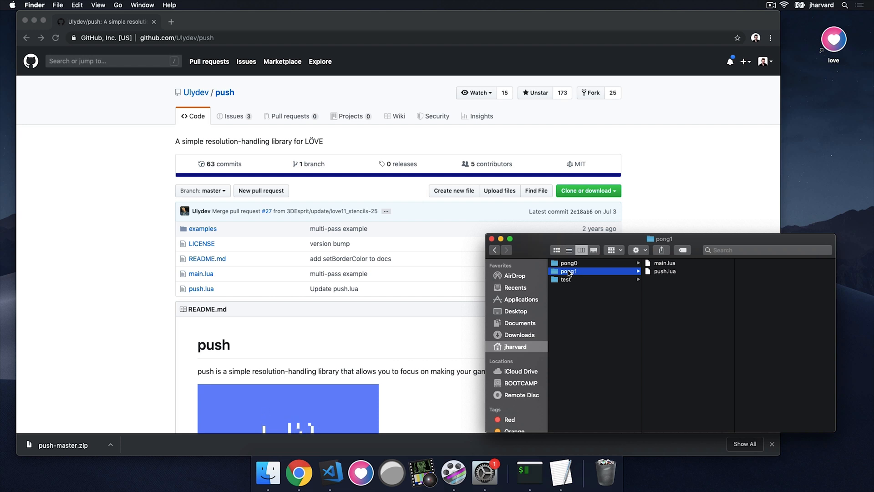
{"action": "mouse_move", "coordinate": [572, 278]}
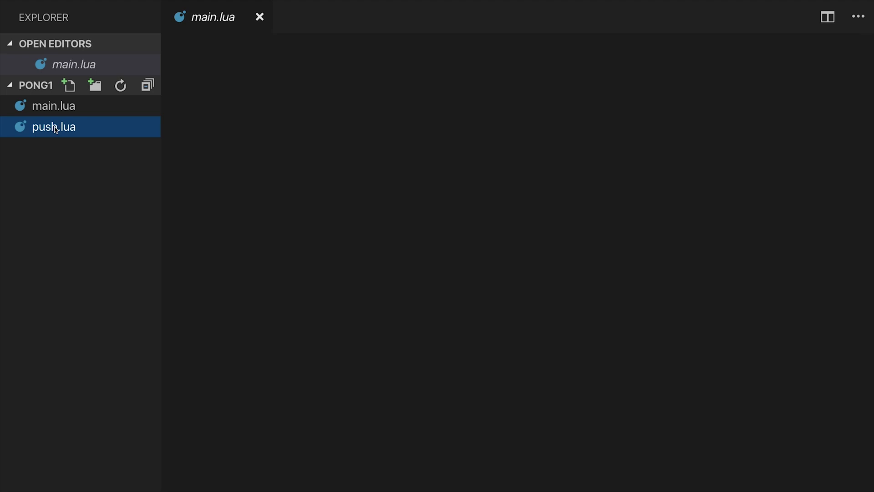
View push.lua's source, then switch to main.lua with its Hello Pong draw function
{"action": "double_click", "coordinate": [53, 126]}
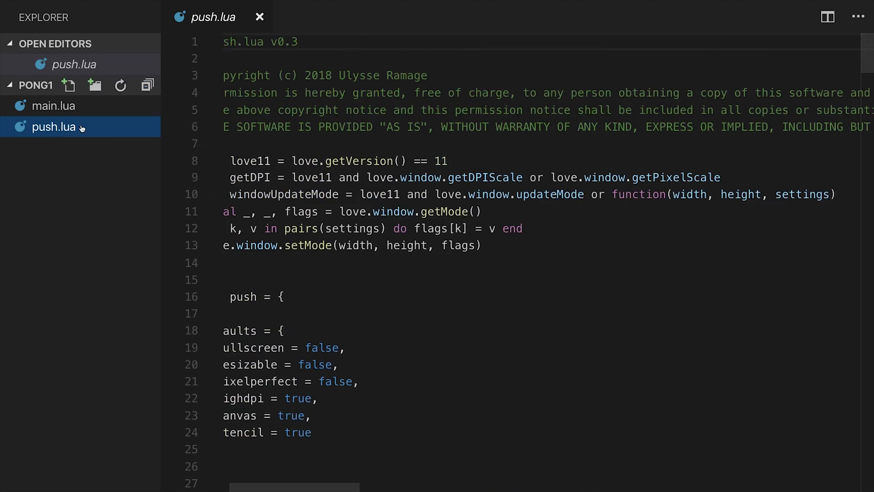
{"action": "left_click", "coordinate": [53, 106]}
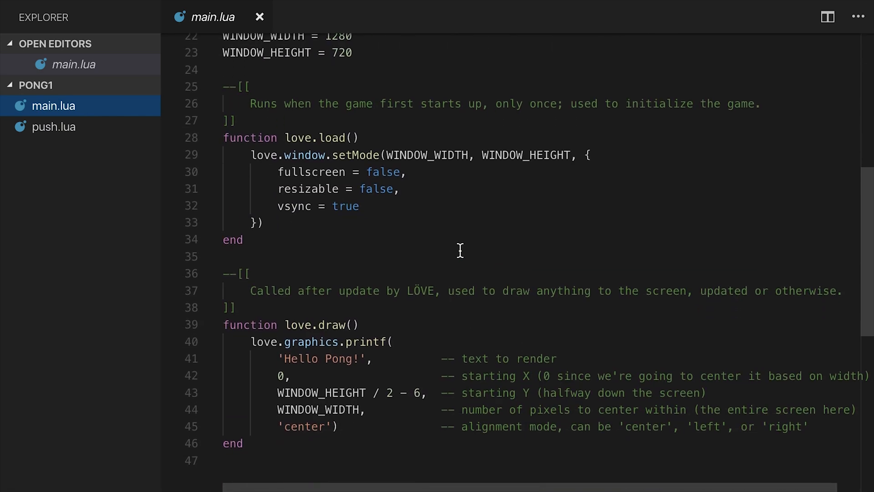
{"action": "scroll", "scroll_direction": "down", "scroll_amount": 3}
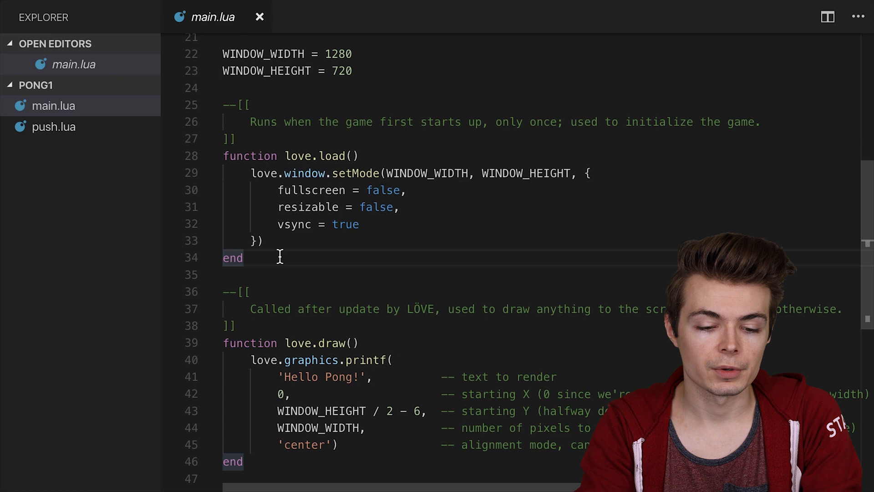
Declare function love.keypressed(key) below love.load
{"action": "key", "text": "Enter"}
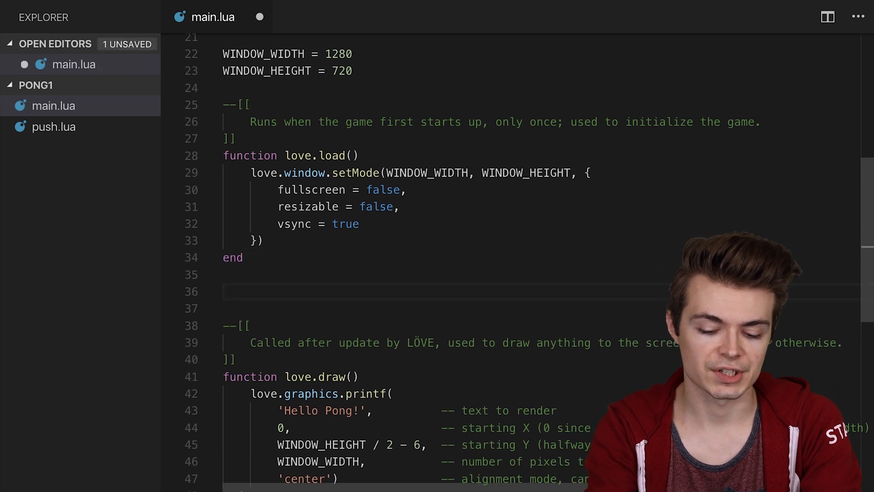
{"action": "type", "text": "love,."}
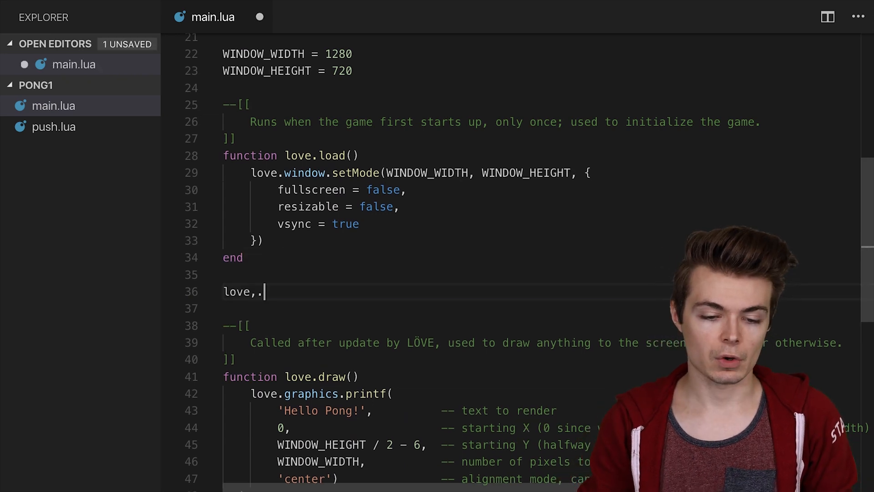
{"action": "type", "text": "function love"}
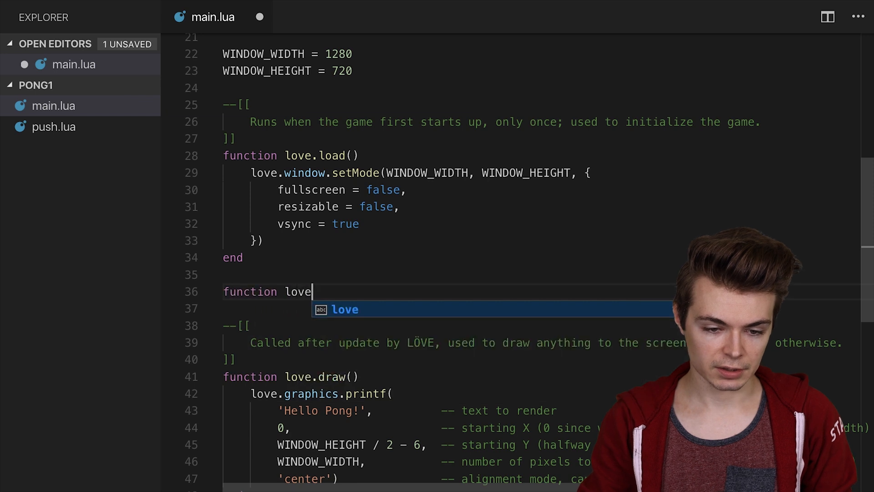
{"action": "type", "text": ".keypressed(key)"}
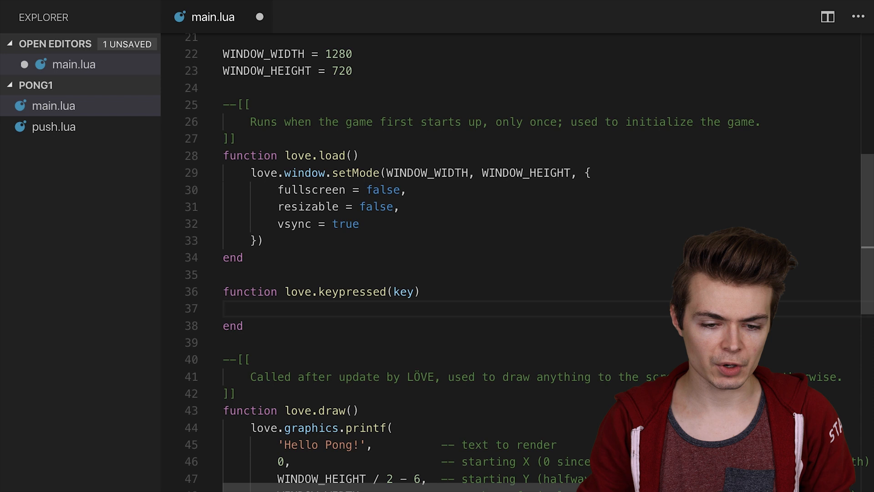
Inside it, check if key == 'escape' then and begin a love.event.quit call
{"action": "type", "text": "if"}
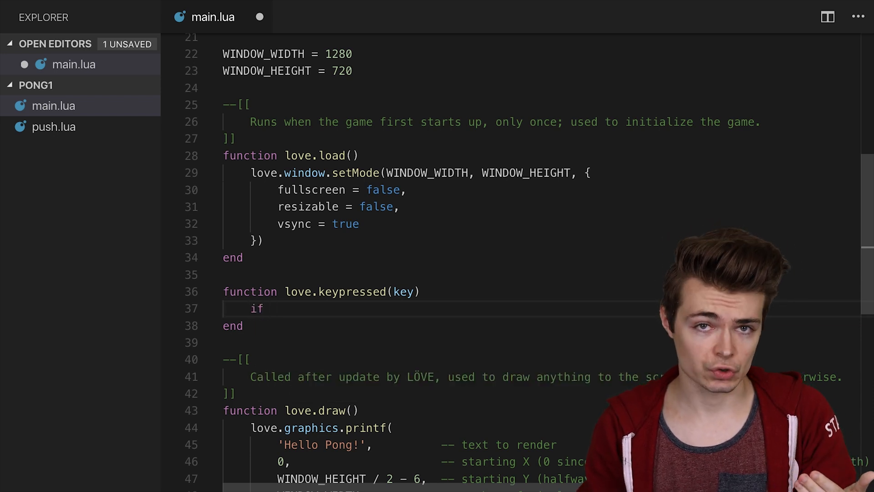
{"action": "type", "text": "key =="}
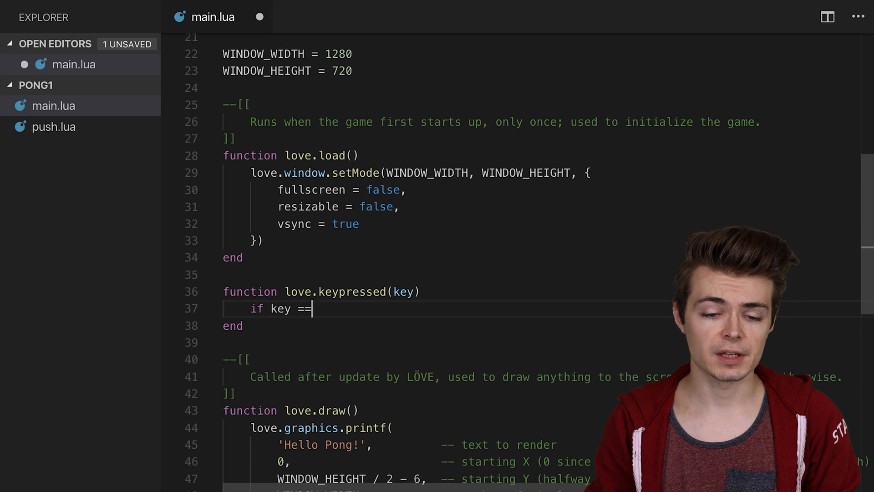
{"action": "type", "text": "'escape' then"}
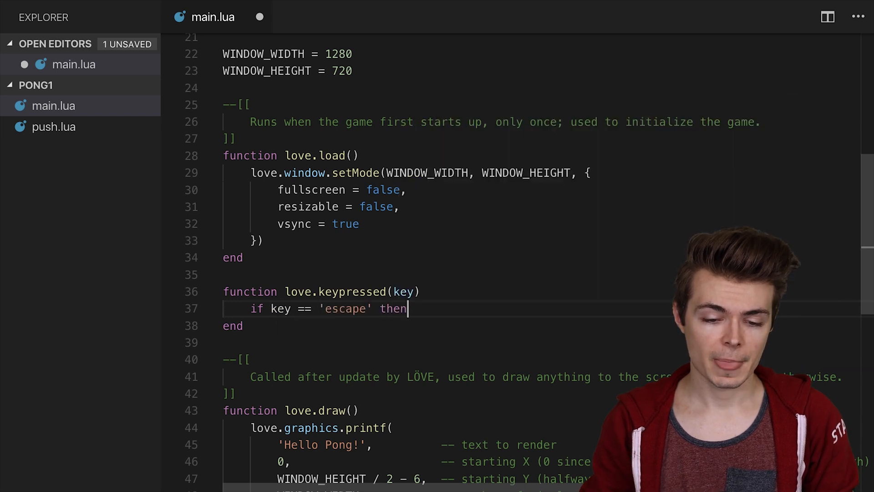
{"action": "key", "text": "enter"}
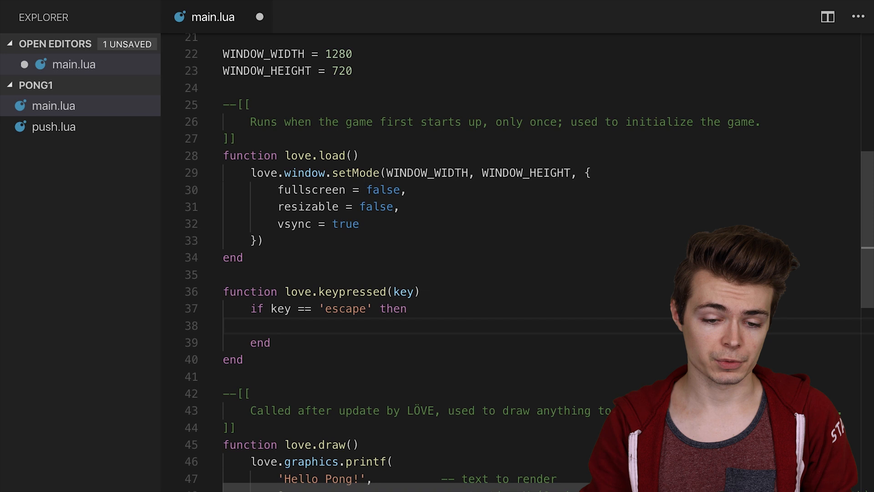
{"action": "type", "text": "love.event.qu"}
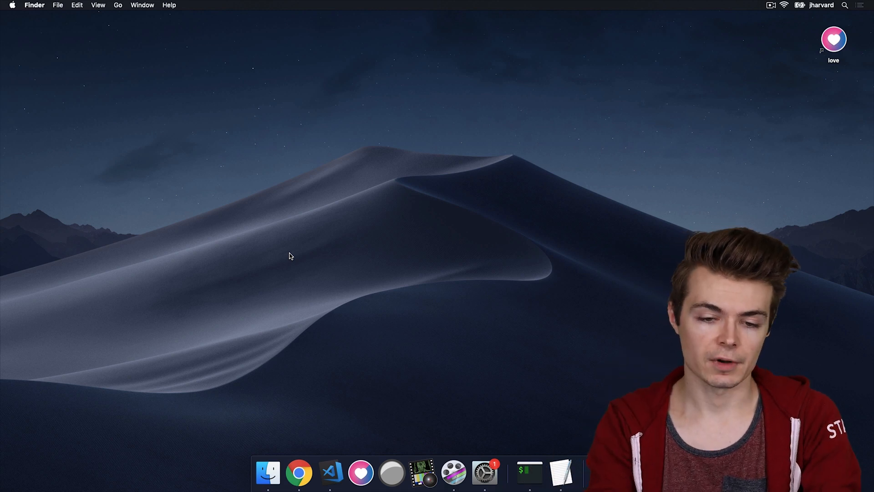
Return from the running LÖVE game to the desktop
{"action": "left_click", "coordinate": [330, 472]}
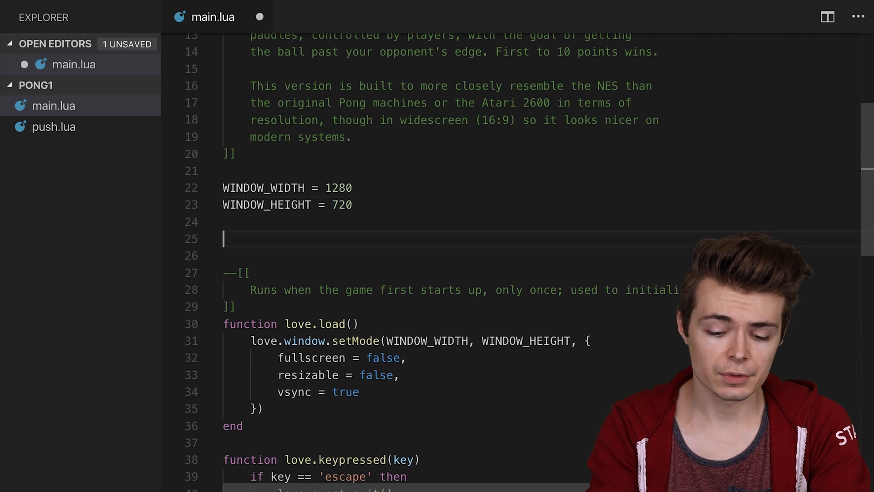
Define VIRTUAL_WIDTH = 432 and VIRTUAL_HEIGHT = 243 constants
{"action": "type", "text": "VIRTU"}
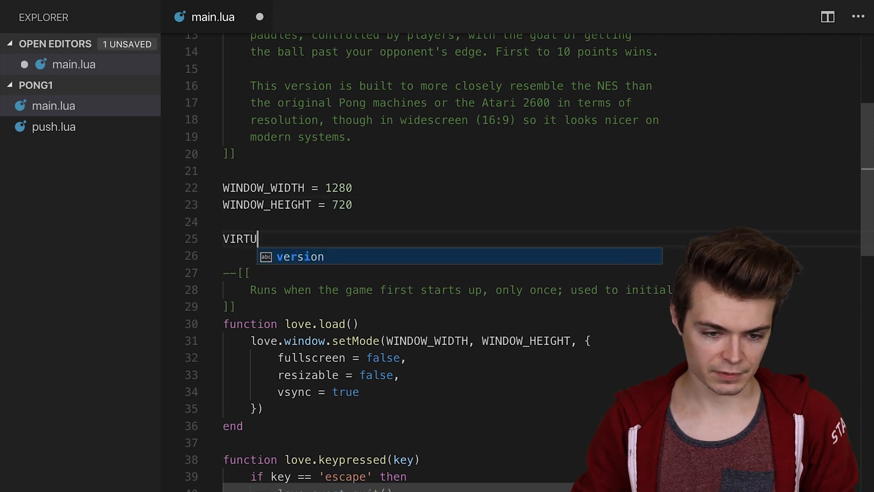
{"action": "type", "text": "AL_WIDTH = 432"}
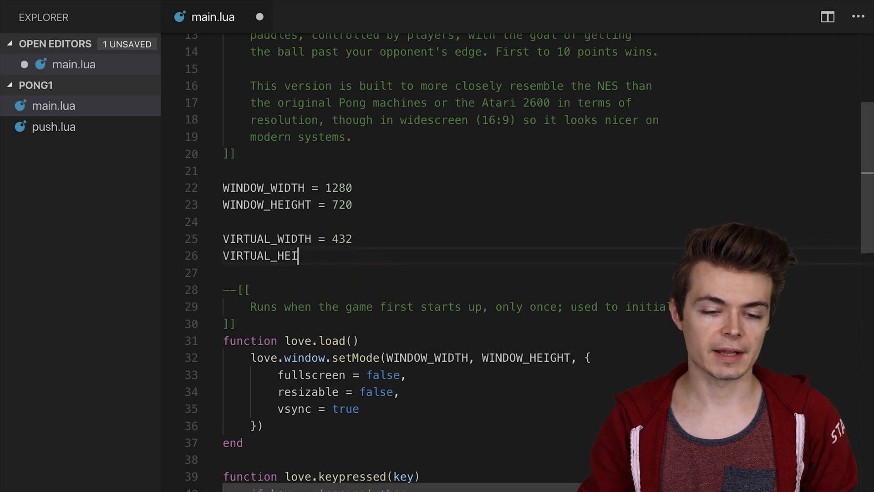
{"action": "type", "text": "GHT = 2"}
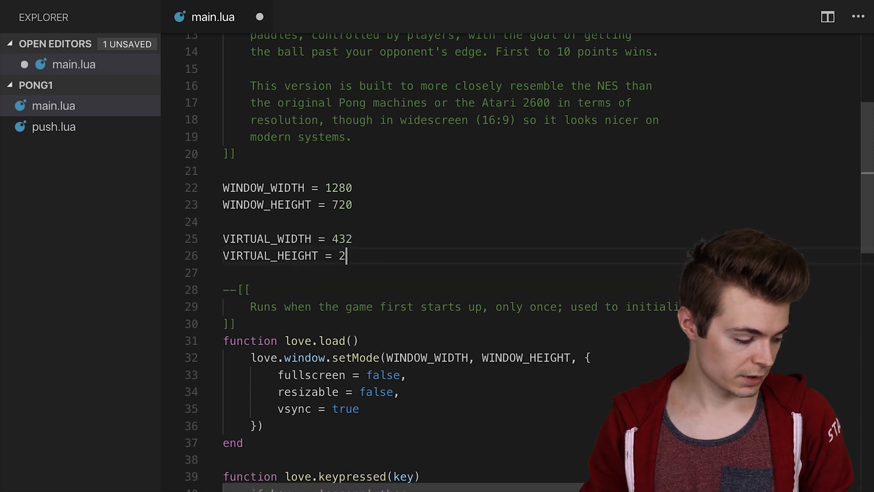
{"action": "type", "text": "43"}
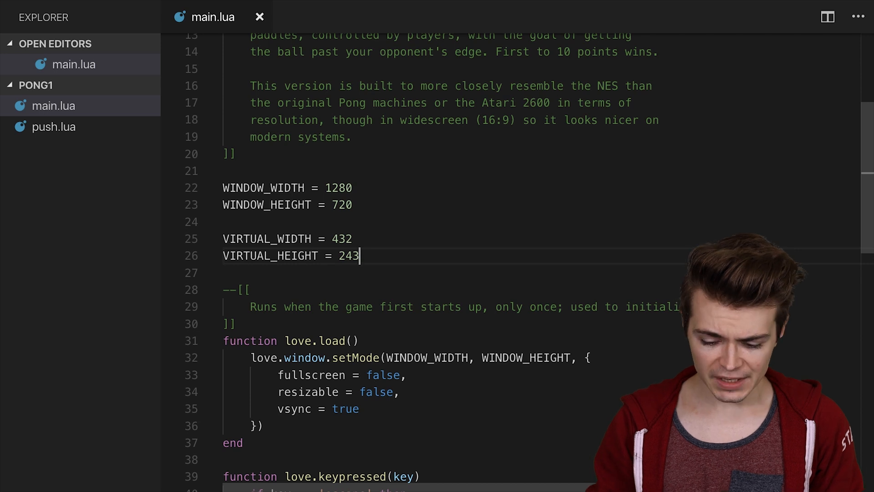
Load the library with push = require 'push' below the virtual size constants
{"action": "key", "text": "enter"}
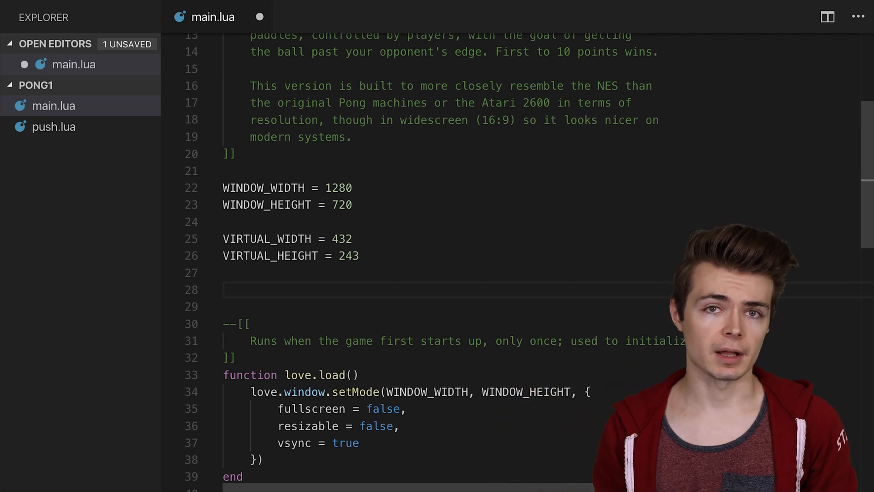
{"action": "type", "text": "push = r"}
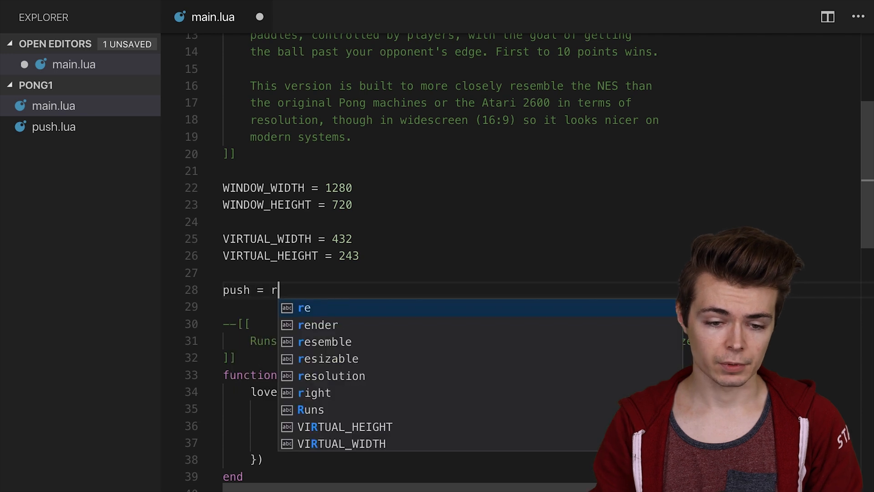
{"action": "type", "text": "equire 'p"}
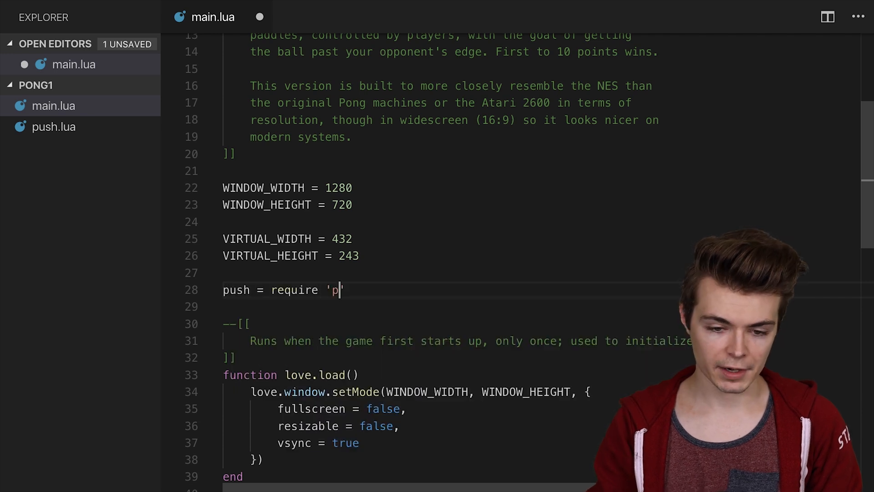
{"action": "type", "text": "ush"}
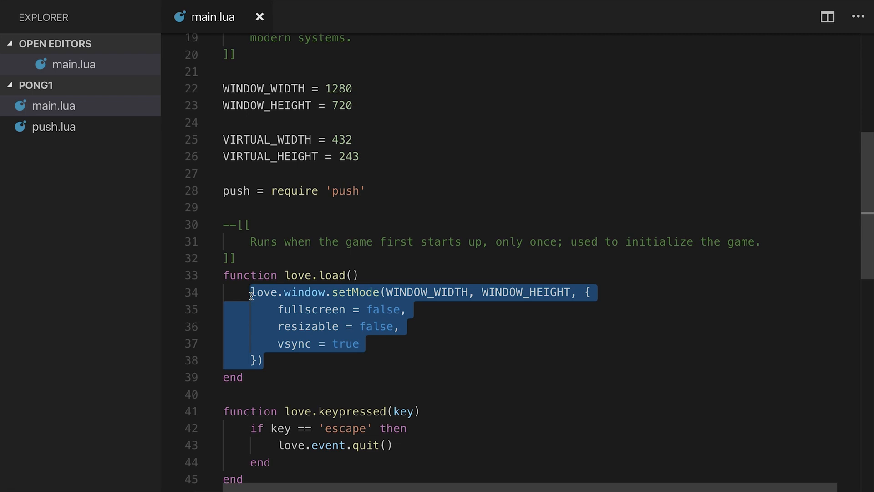
Replace the setMode block in love.load with an empty push:setupScreen() call
{"action": "key", "text": "Delete"}
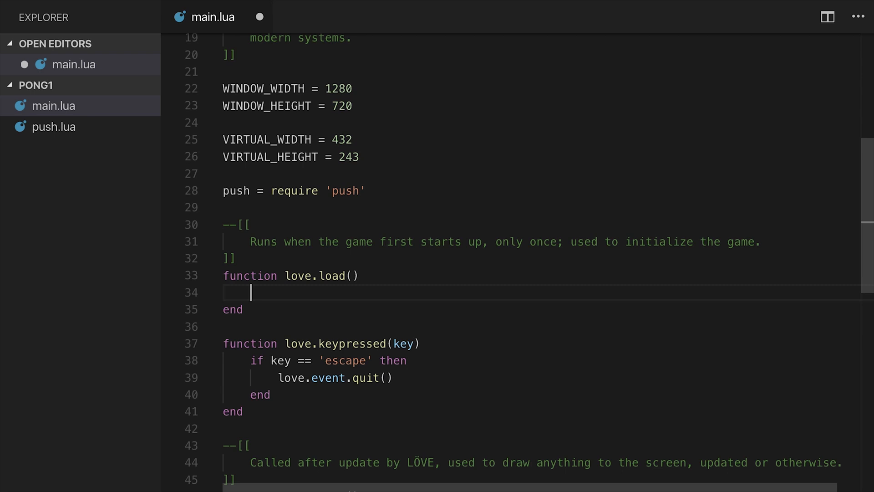
{"action": "type", "text": "push:set"}
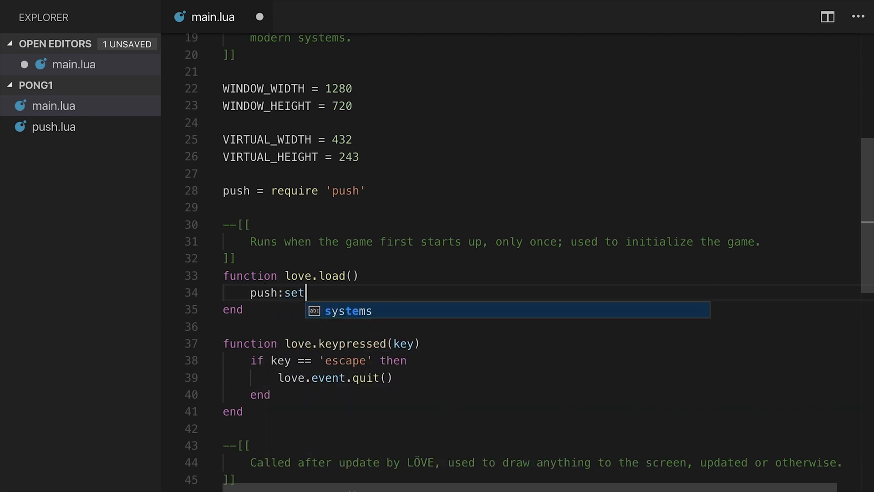
{"action": "type", "text": "upScreen()"}
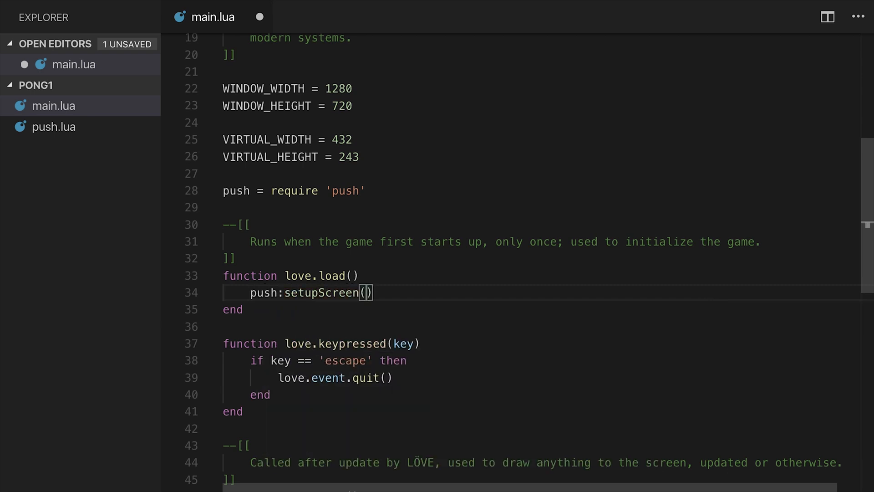
{"action": "double_click", "coordinate": [322, 293]}
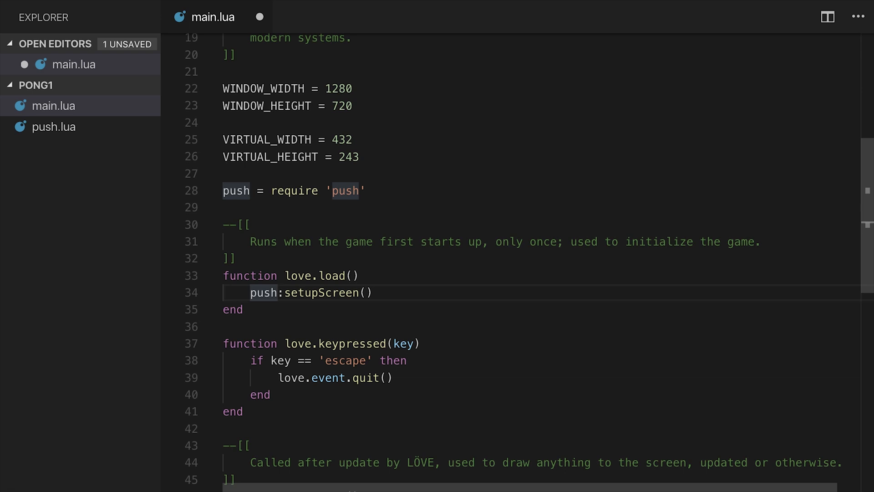
{"action": "left_click", "coordinate": [290, 292]}
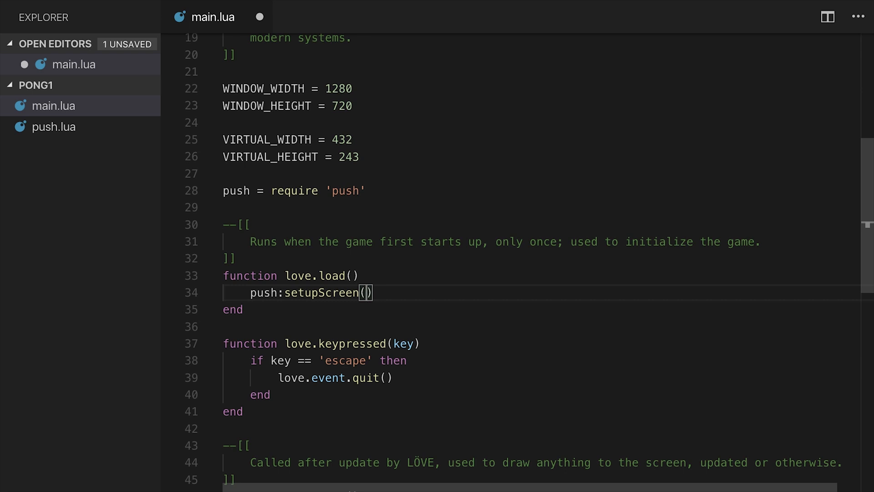
Pass VIRTUAL_WIDTH, VIRTUAL_HEIGHT, WINDOW_WIDTH, WINDOW_HEIGHT and the fullscreen/vsync/resizable options to setupScreen
{"action": "type", "text": "VIRTUAL_WIDTH,"}
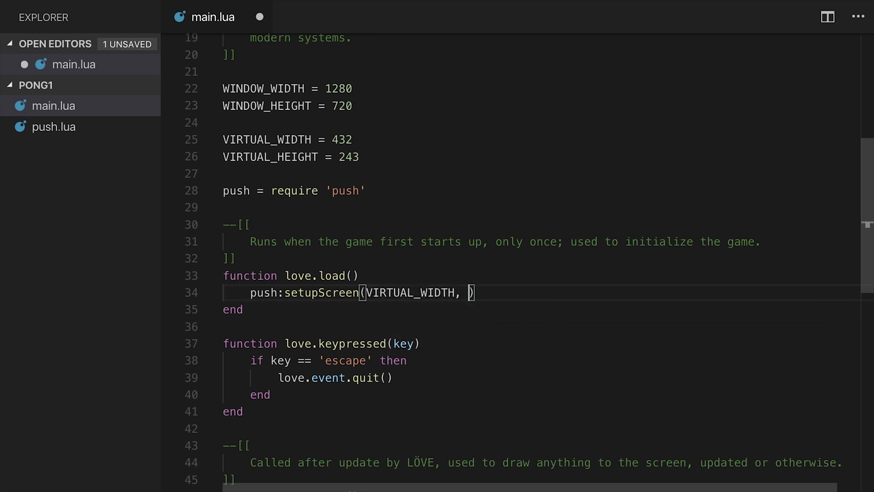
{"action": "type", "text": "VIRTUAL_HEIGHT,"}
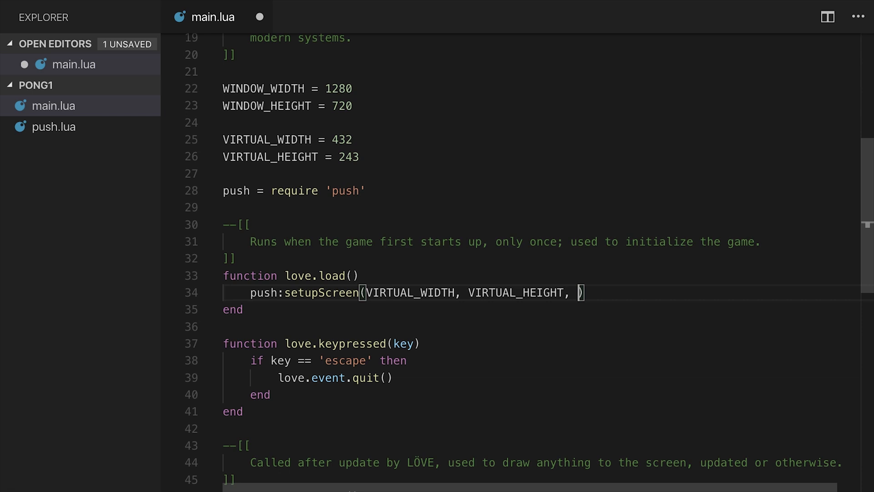
{"action": "type", "text": "WINDOW_WIDTH, WINFO"}
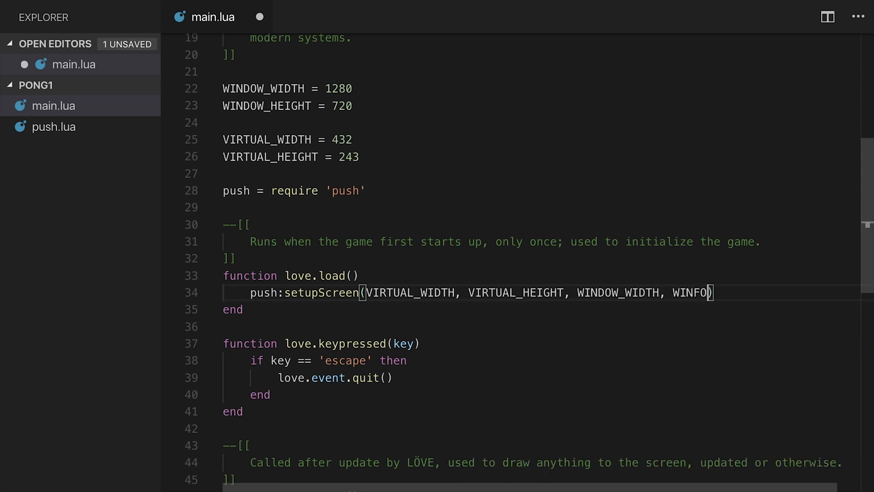
{"action": "type", "text": "W_HEIGHT, {"}
{"action": "type", "text": "vsync ="}
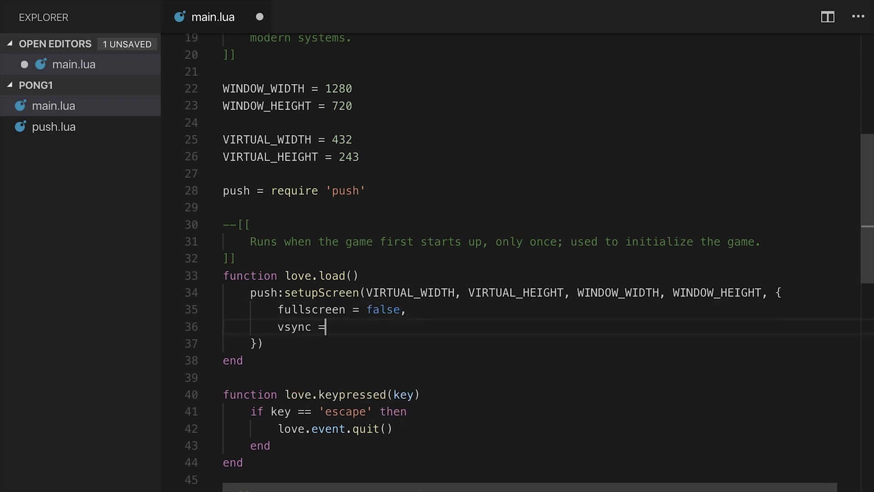
{"action": "type", "text": "true,"}
{"action": "type", "text": "resizable = false"}
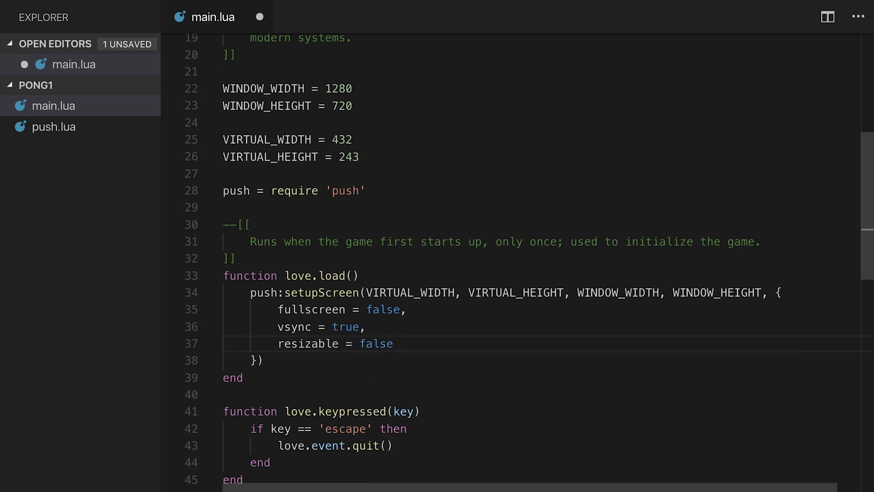
{"action": "scroll", "scroll_direction": "down", "scroll_amount": 3}
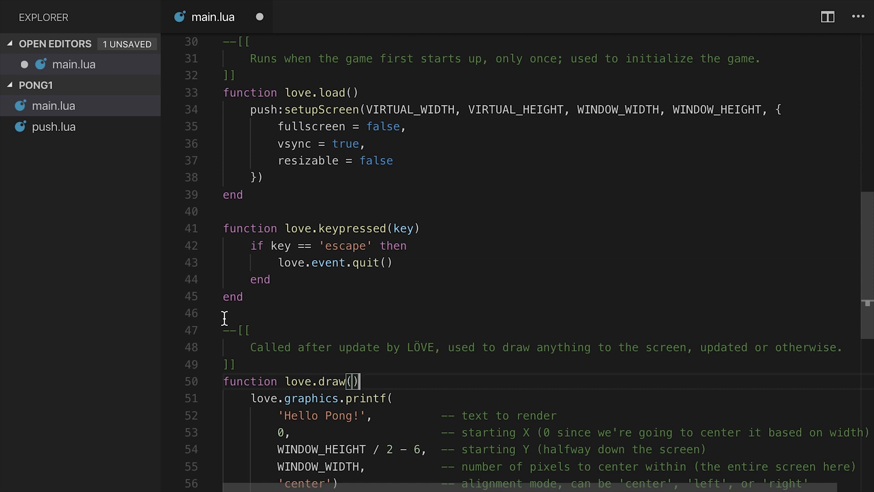
Add push:apply('start') before the Hello Pong printf in love.draw
{"action": "scroll", "scroll_direction": "down", "scroll_amount": 3}
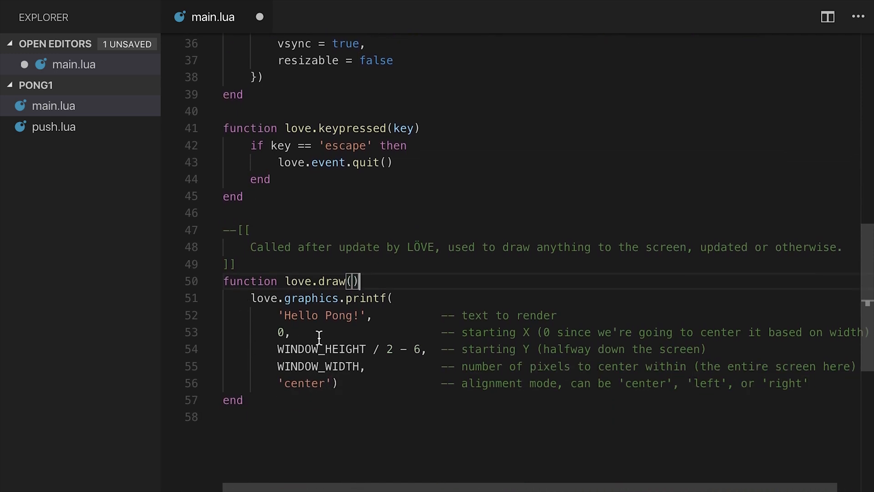
{"action": "type", "text": "push:apply()"}
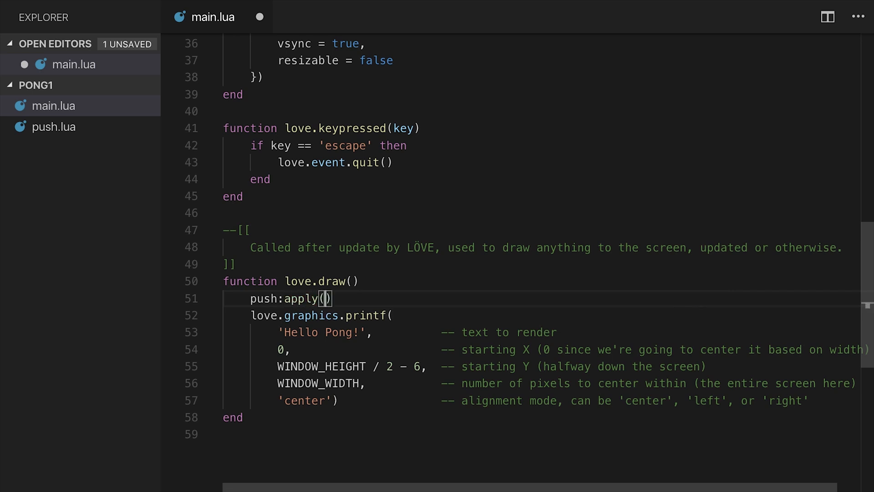
{"action": "type", "text": "'"}
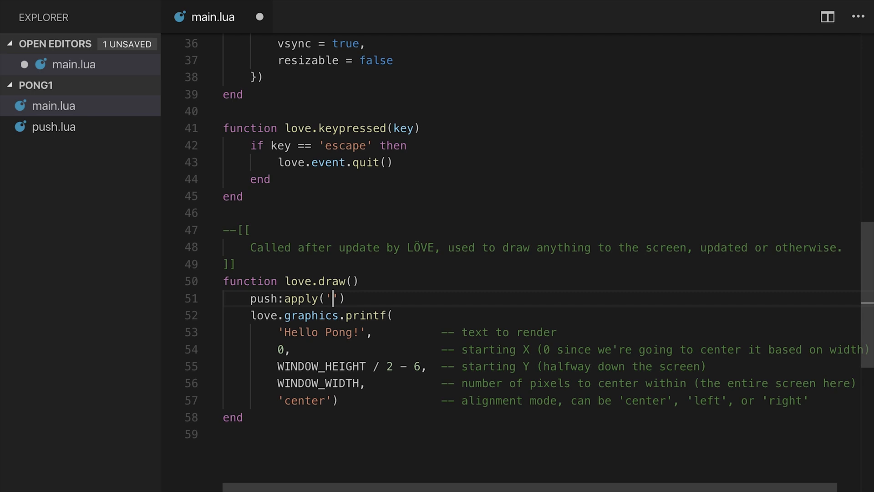
{"action": "type", "text": "start"}
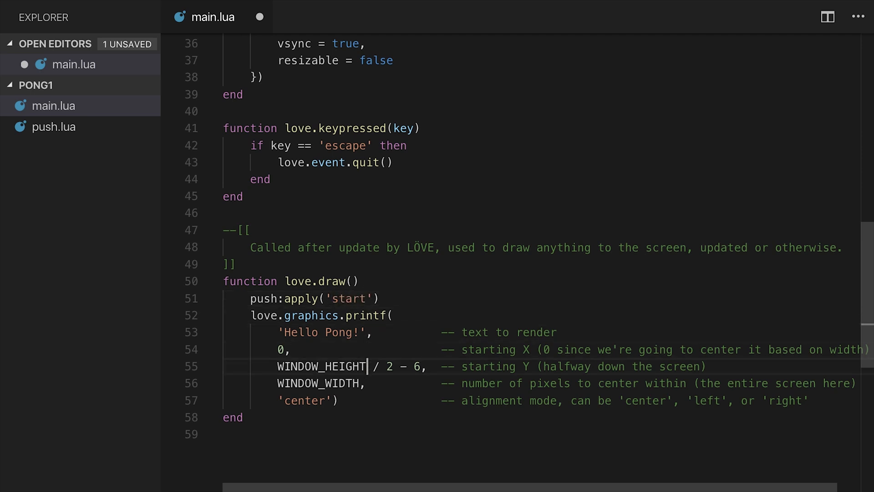
Add push:apply('end') on a new line after the printf
{"action": "key", "text": "Enter"}
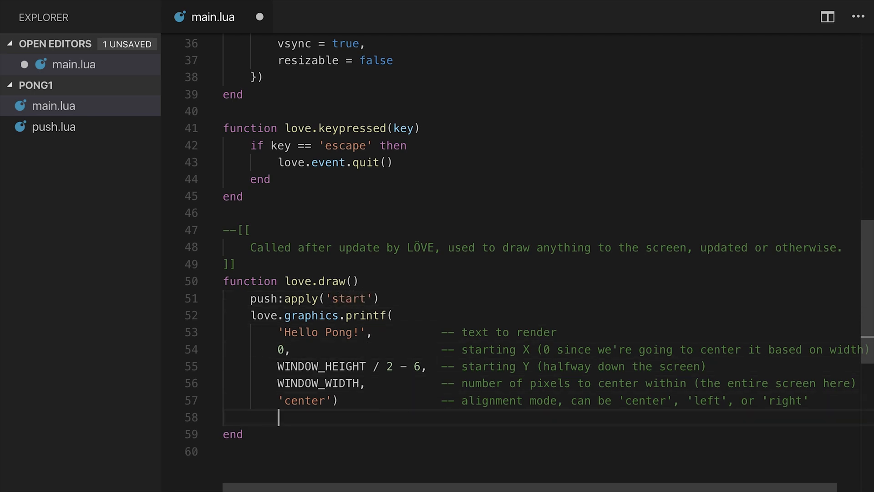
{"action": "type", "text": "push:apply()"}
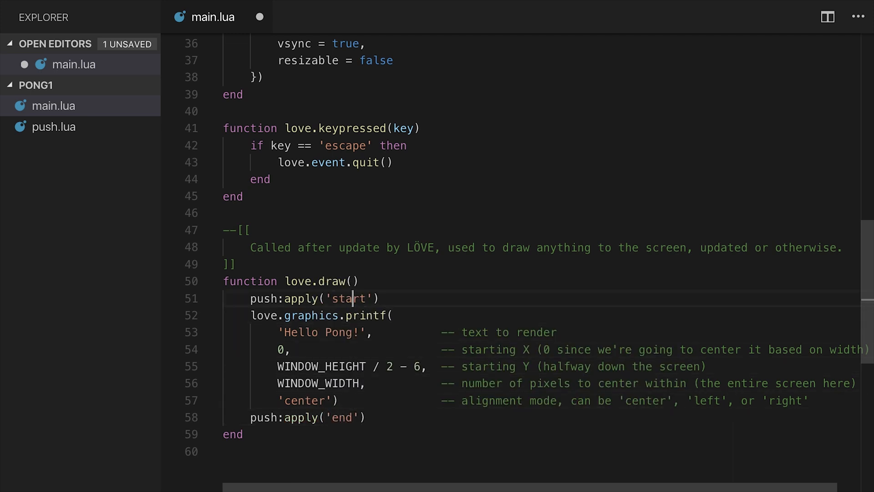
{"action": "key", "text": "Enter"}
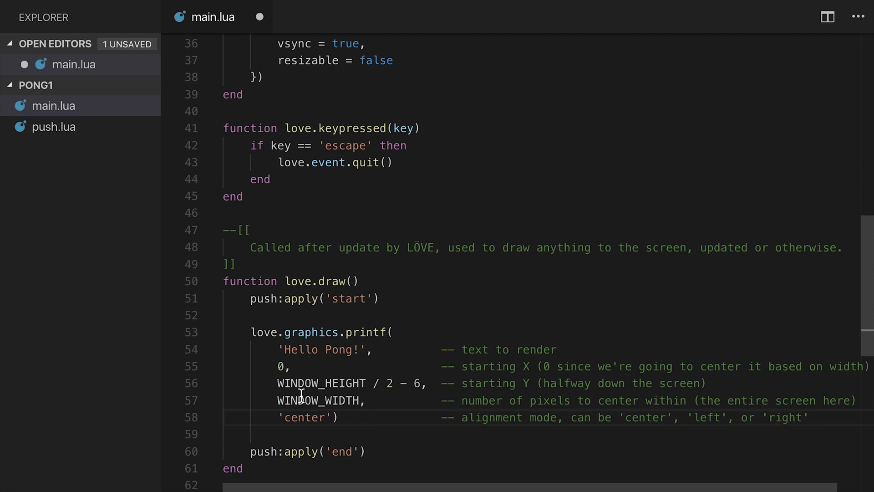
Select within love.draw while spacing the printf from the push:apply lines
{"action": "double_click", "coordinate": [323, 384]}
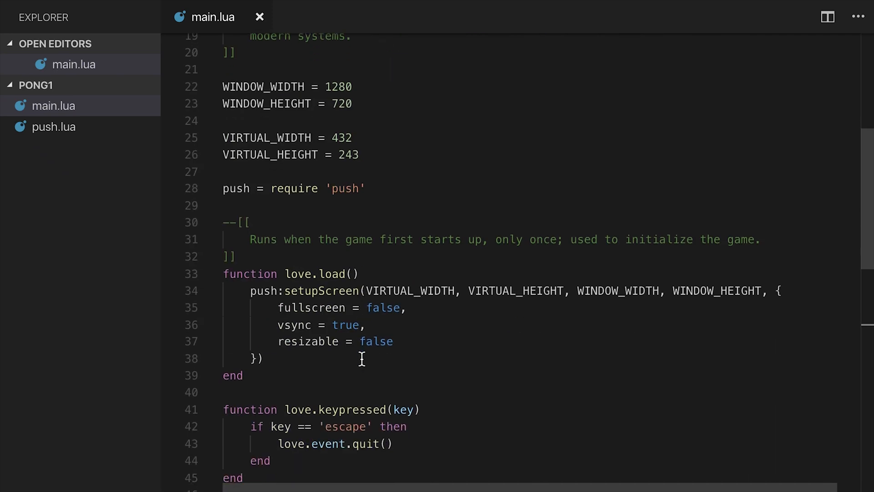
Start love.load with love.graphics.setDefaultFilter('nearest', 'nearest')
{"action": "key", "text": "Enter"}
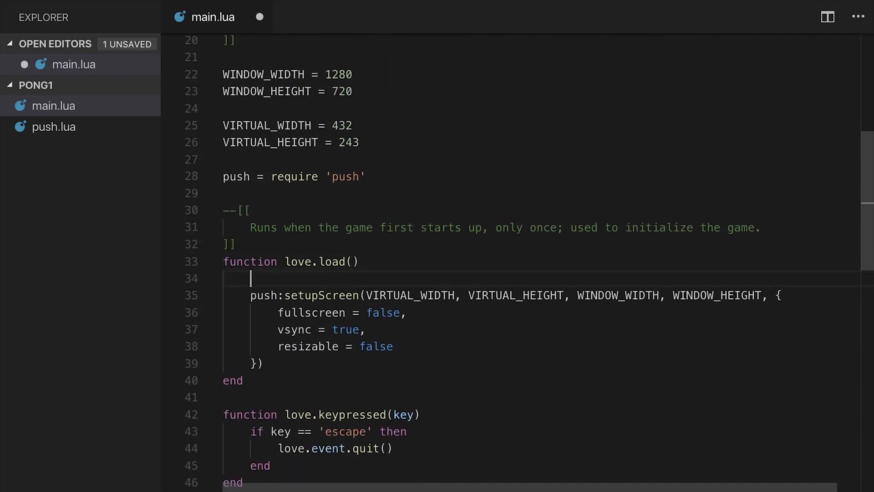
{"action": "type", "text": "love.graphics"}
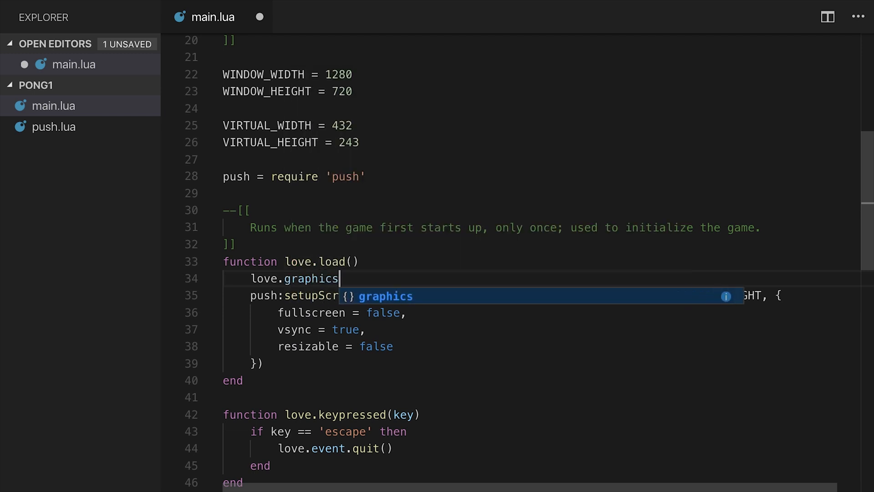
{"action": "type", "text": ".setDefaultFilter"}
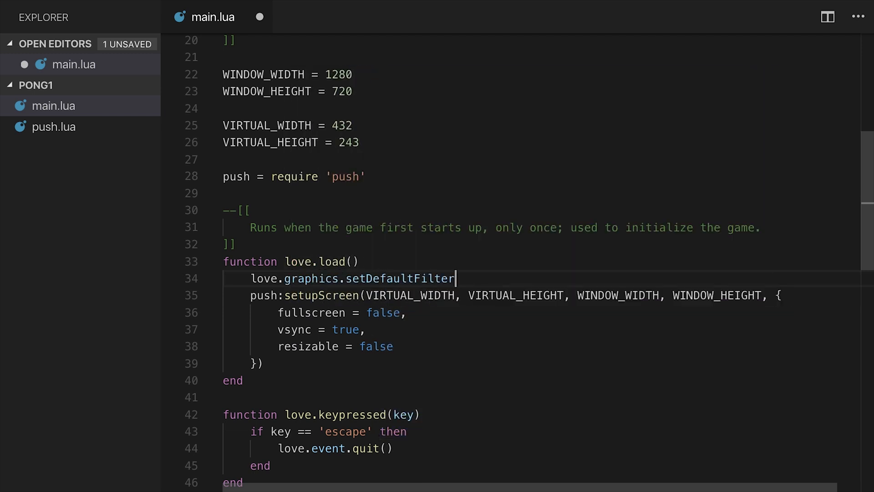
{"action": "type", "text": "('nearest', '')"}
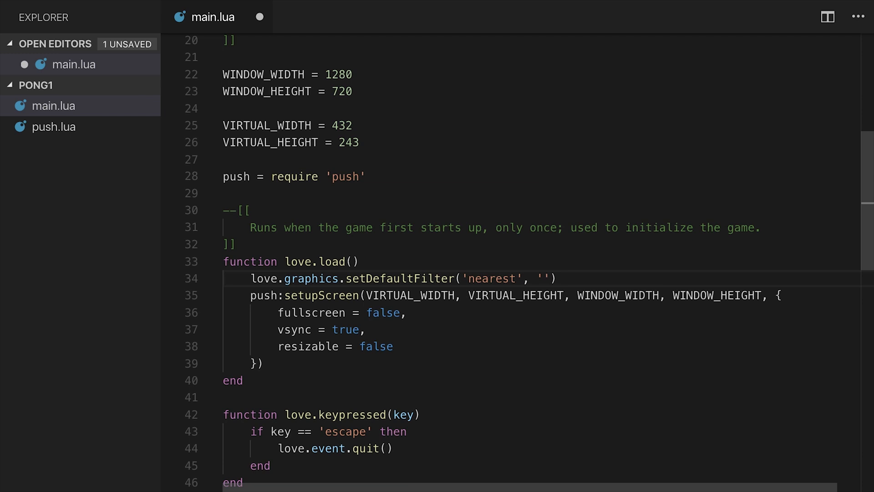
{"action": "type", "text": "nearest"}
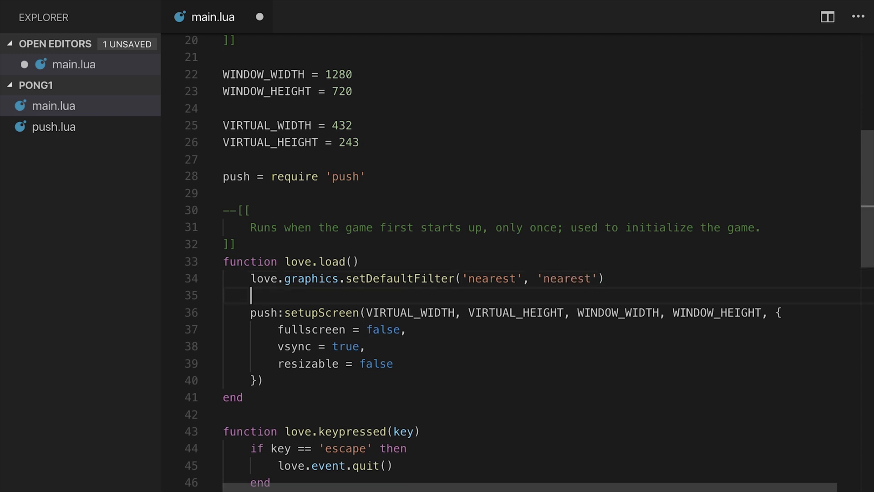